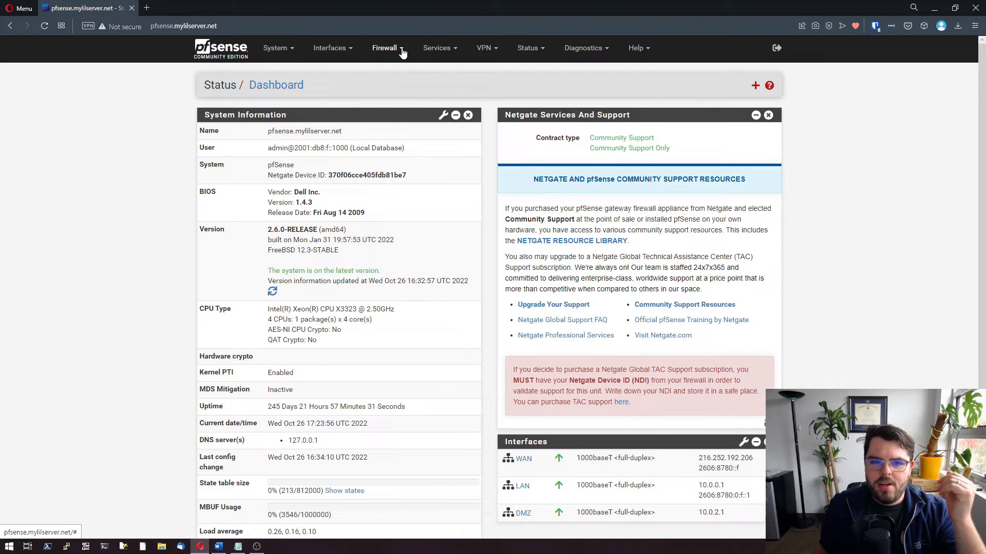
# Step: Go to Firewall > Virtual IPs to list the configured virtual addresses
pyautogui.click(385, 47)
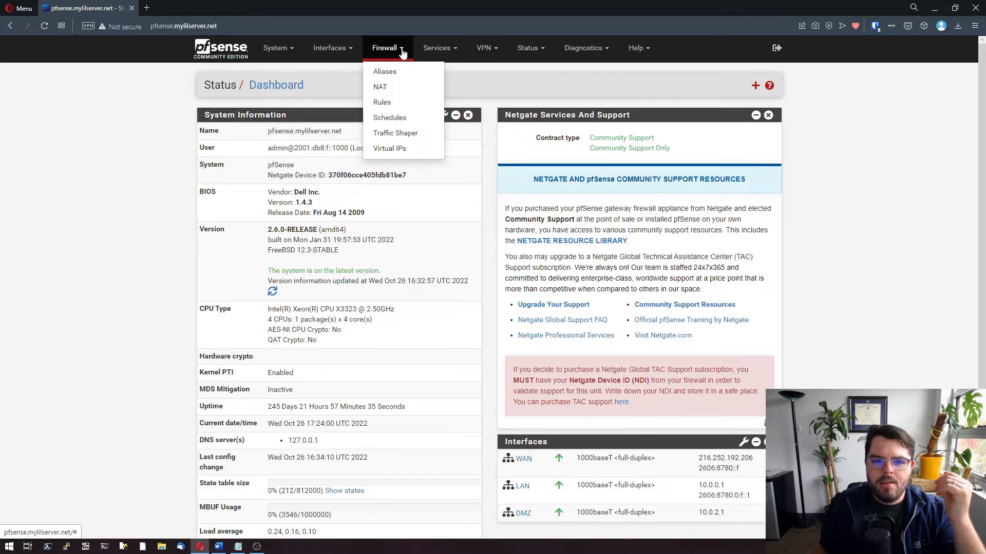
pyautogui.click(389, 148)
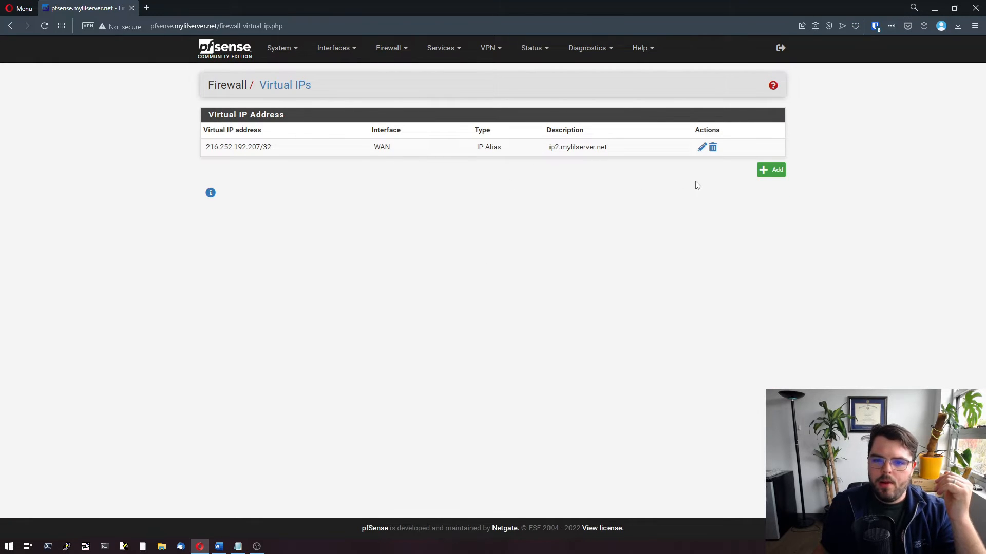
# Step: Add a new virtual IP and set its type to Other
pyautogui.click(770, 169)
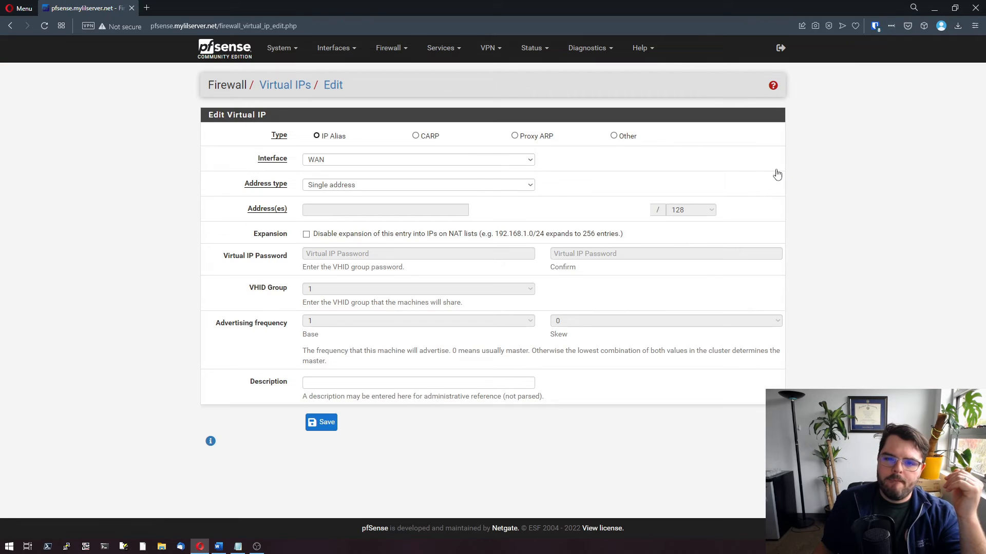
pyautogui.moveTo(655, 198)
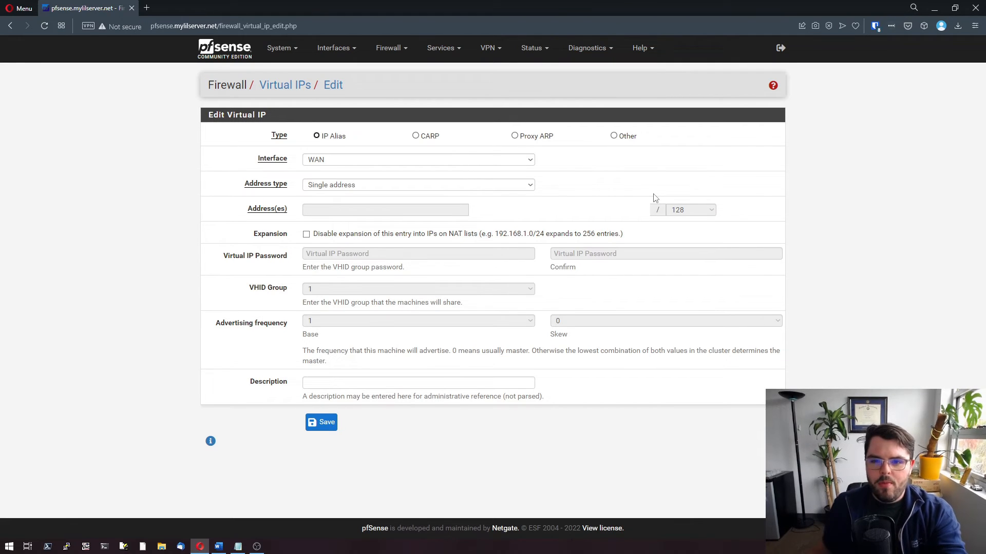
pyautogui.click(314, 136)
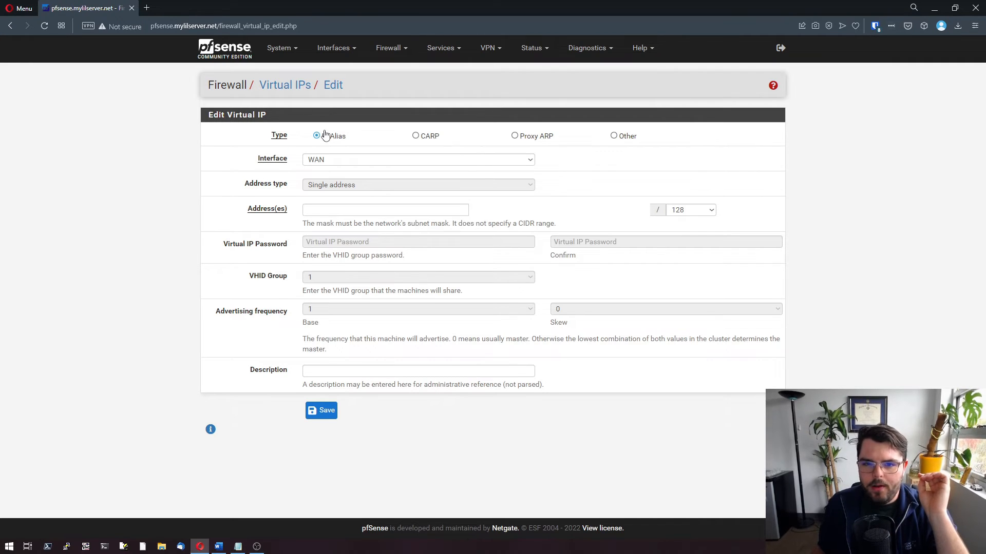
pyautogui.click(613, 135)
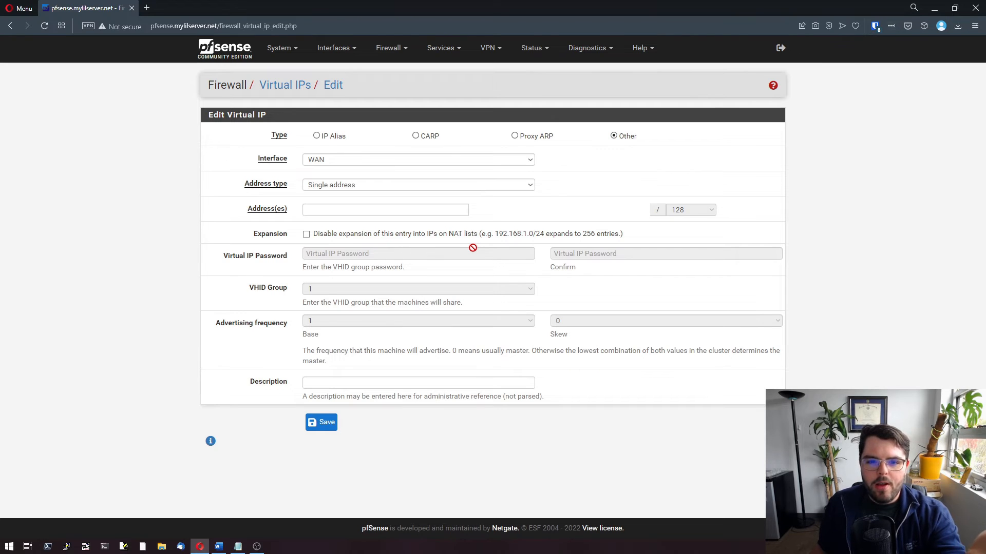
# Step: Define the virtual IP as network 172.16.20.0/29 on WAN and save it
pyautogui.click(419, 185)
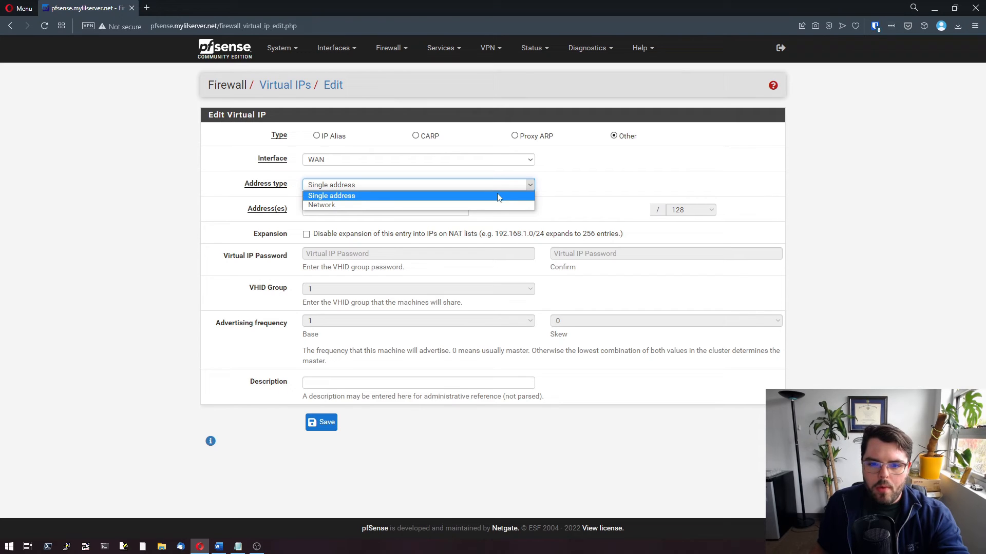
pyautogui.click(320, 204)
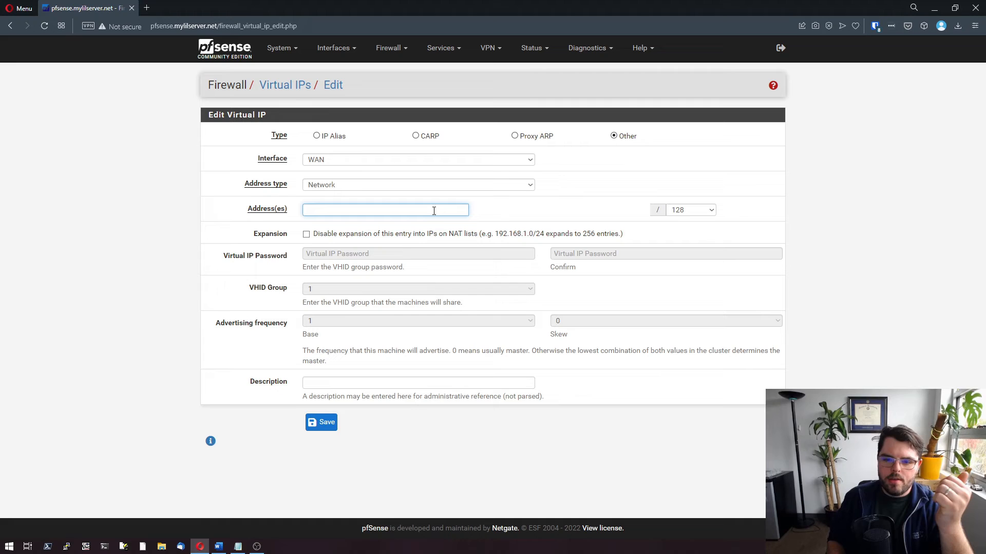
pyautogui.write('172.16.20')
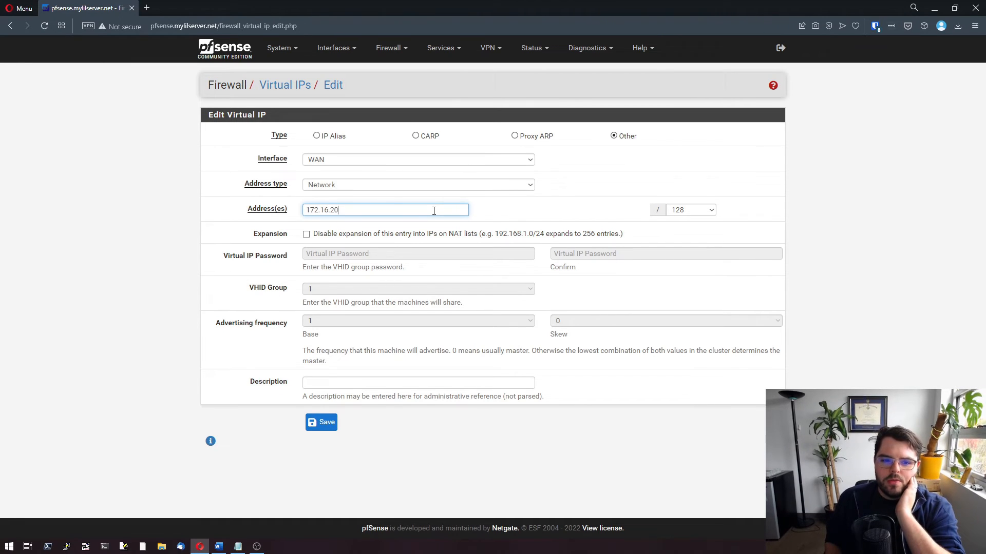
pyautogui.write('.')
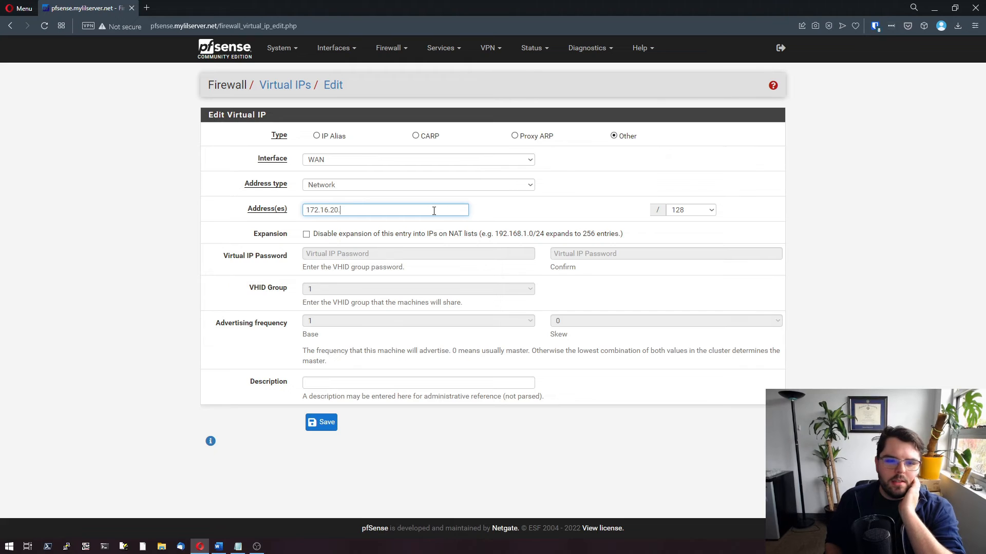
pyautogui.click(690, 209)
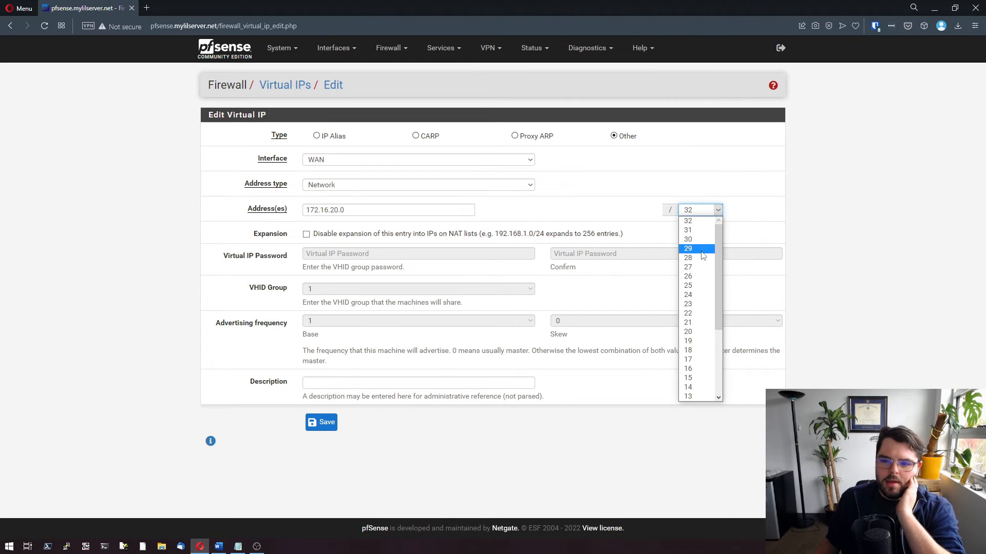
pyautogui.click(688, 249)
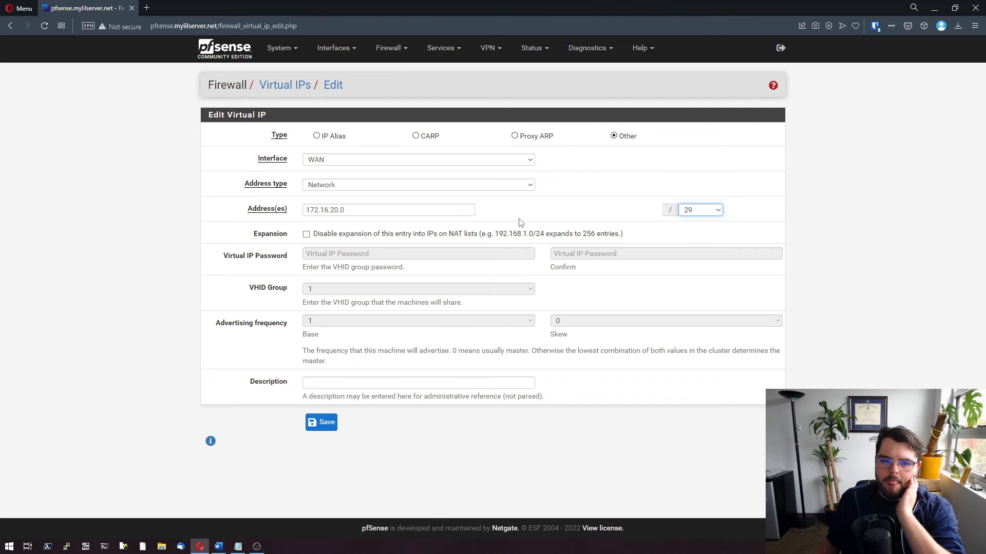
pyautogui.click(388, 209)
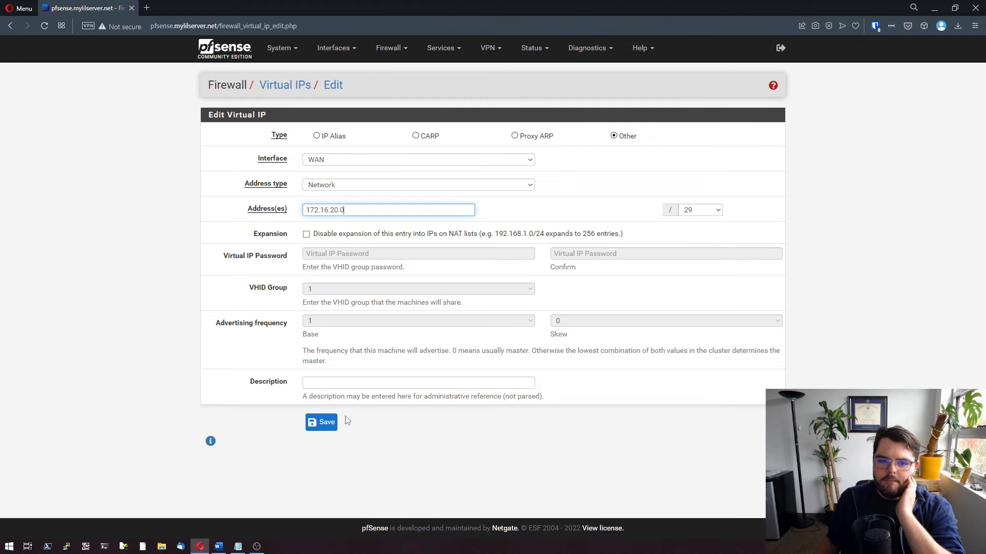
pyautogui.click(320, 422)
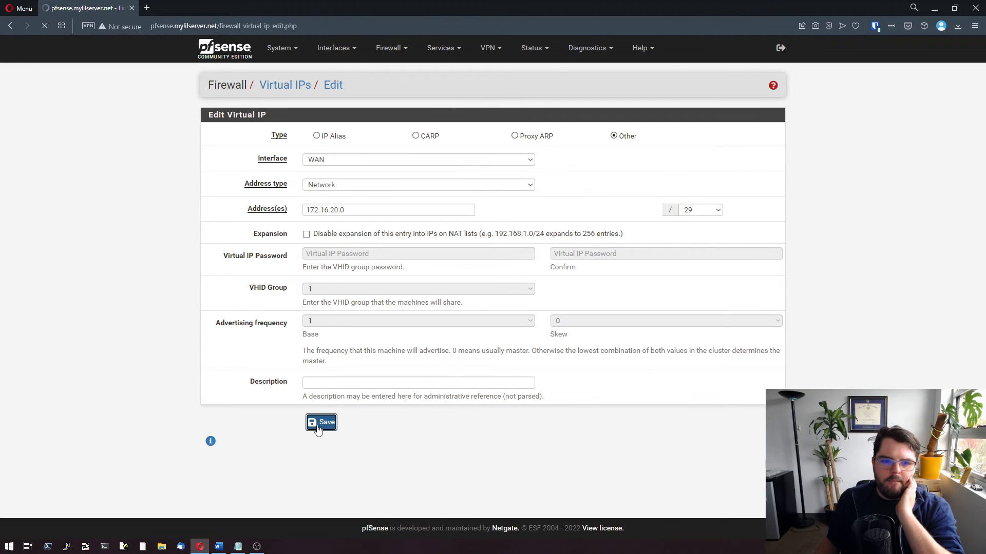
# Step: Apply the pending virtual IP changes to the firewall
pyautogui.click(321, 423)
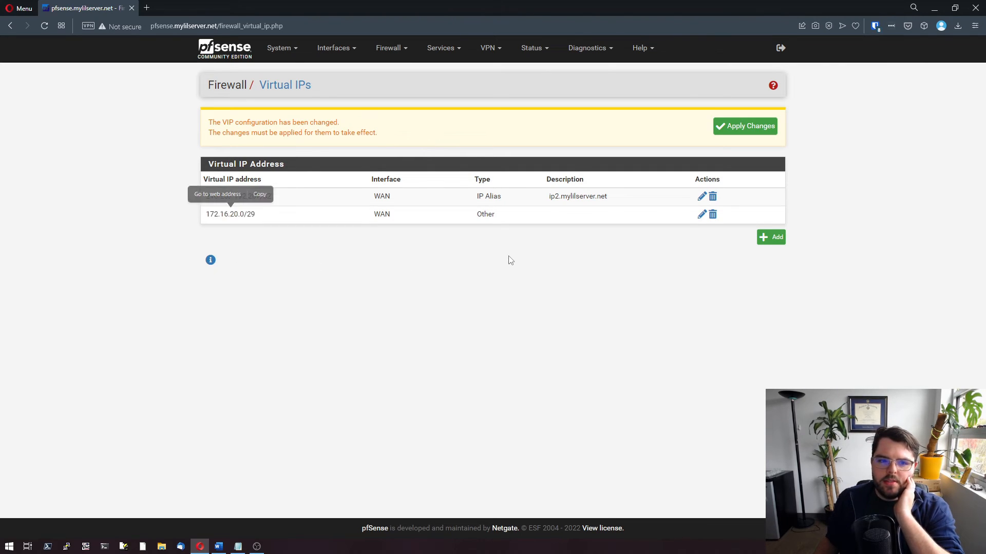
pyautogui.doubleClick(230, 213)
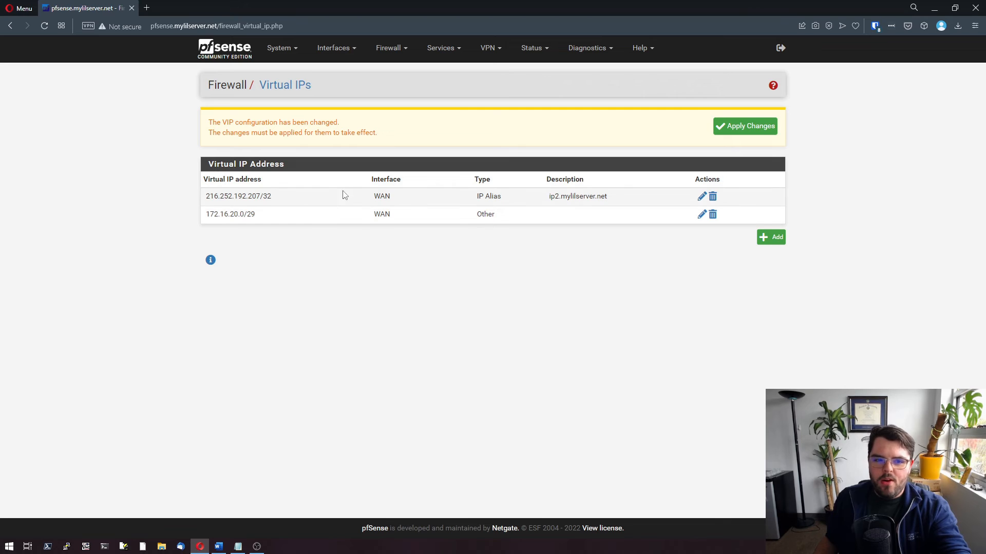
pyautogui.click(745, 127)
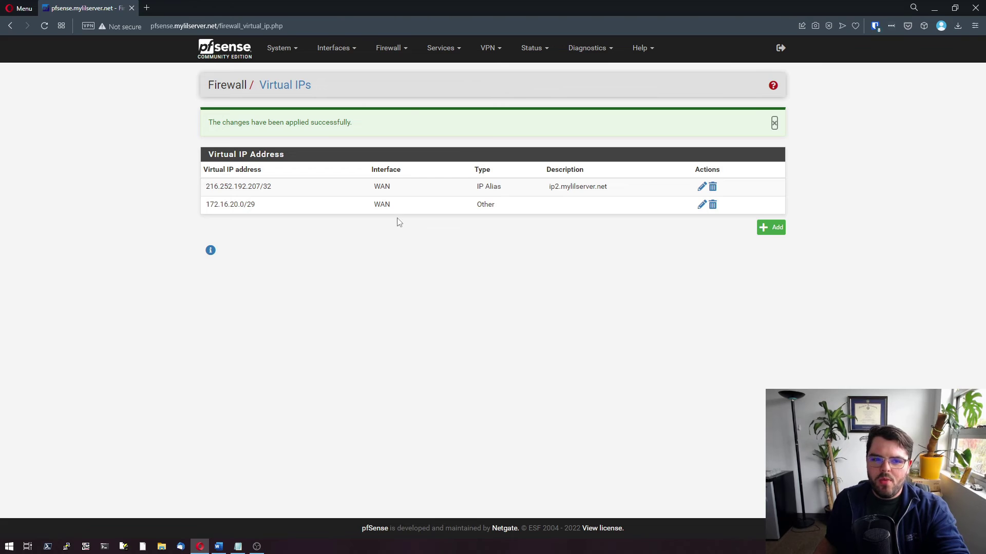
# Step: Go to Firewall > NAT, 1:1 mappings, and add a new entry
pyautogui.click(391, 47)
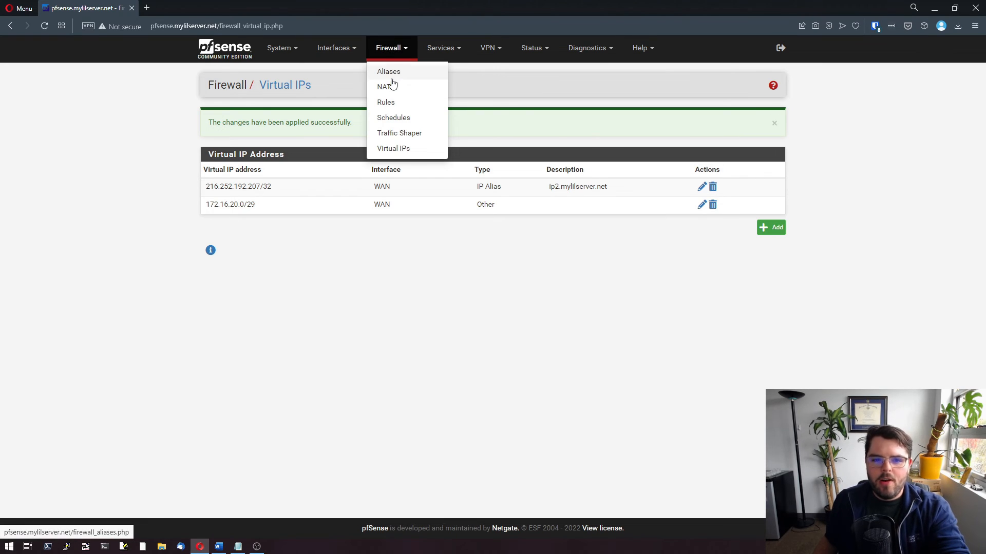
pyautogui.click(382, 86)
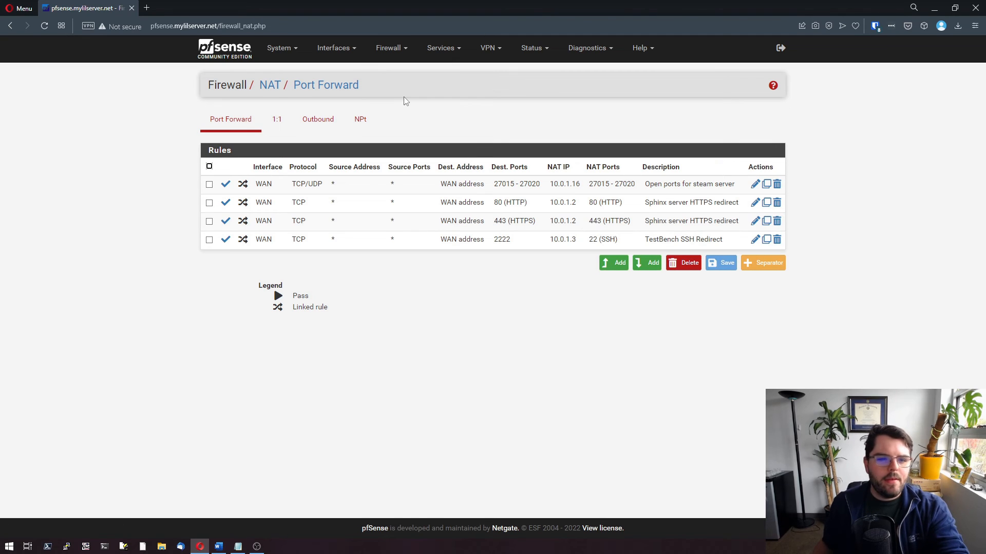
pyautogui.click(277, 119)
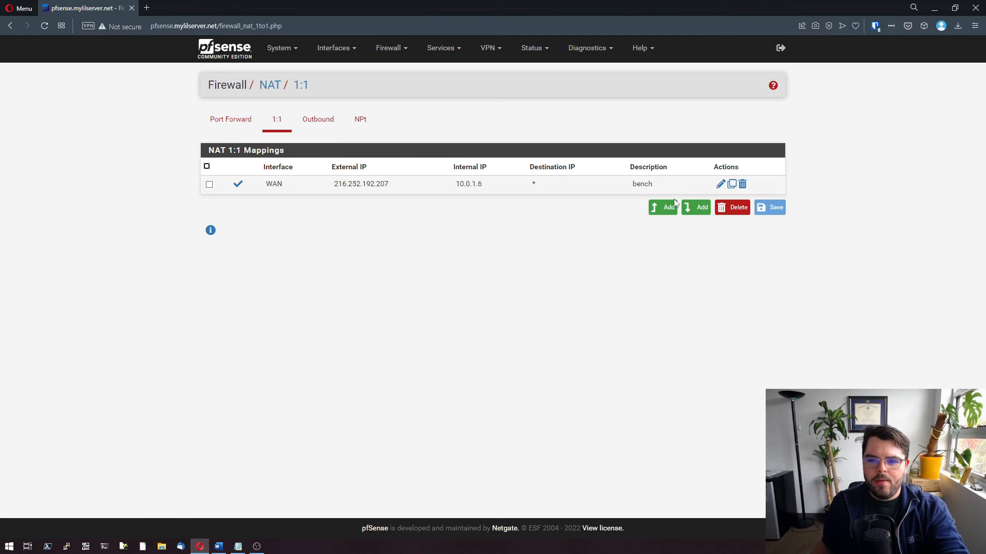
pyautogui.click(720, 183)
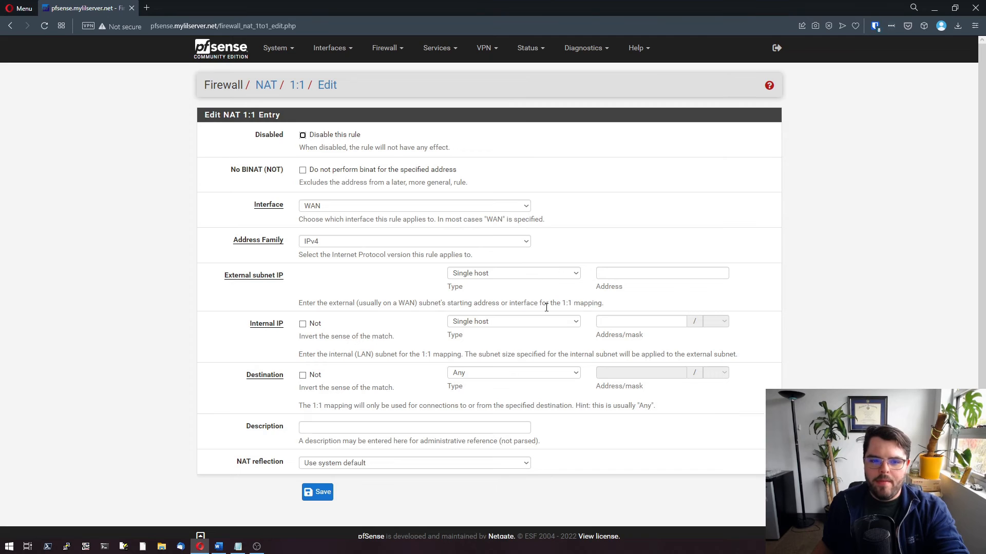
# Step: Map external 172.16.20.1 to internal 10.0.1.30 on WAN and save the 1:1 entry
pyautogui.scroll(-3)
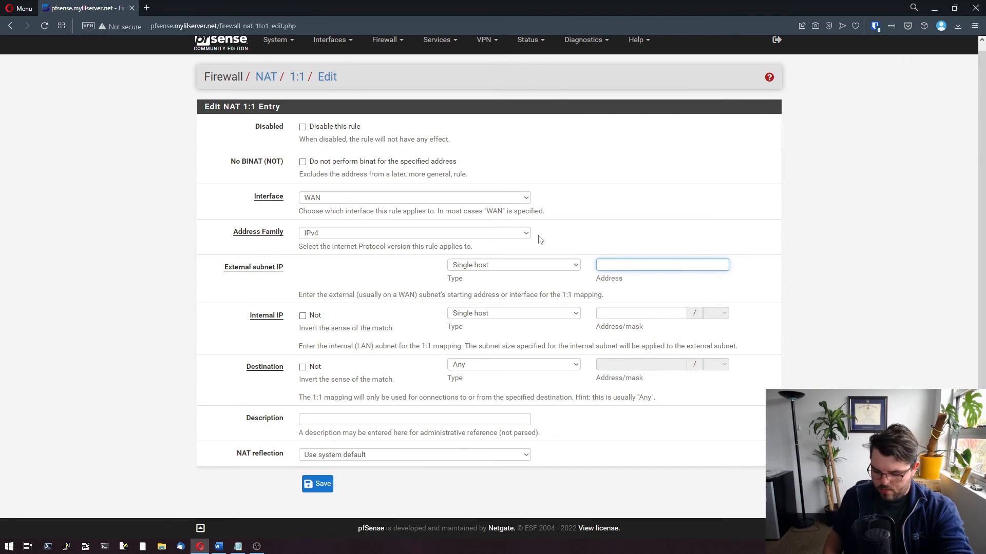
pyautogui.write('172.16.20.1')
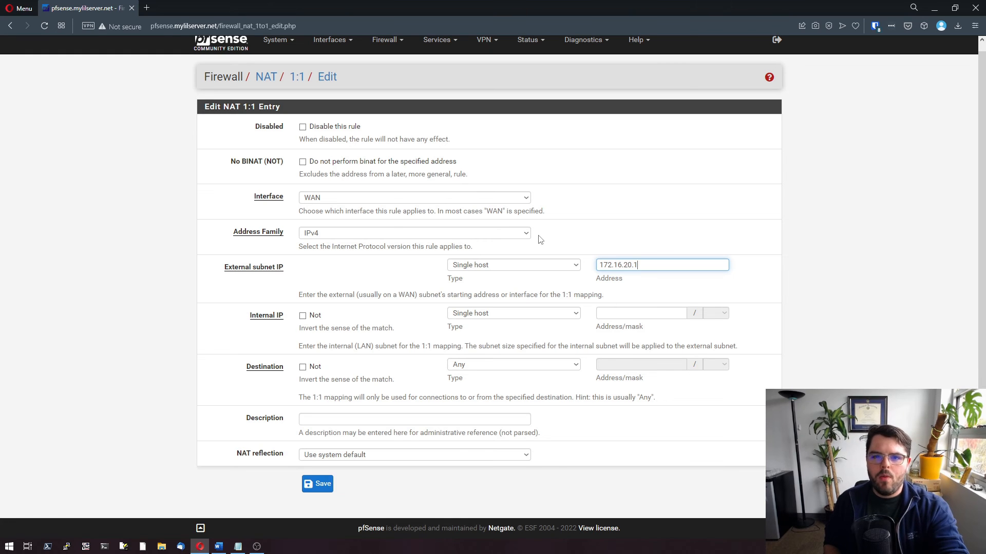
pyautogui.click(641, 313)
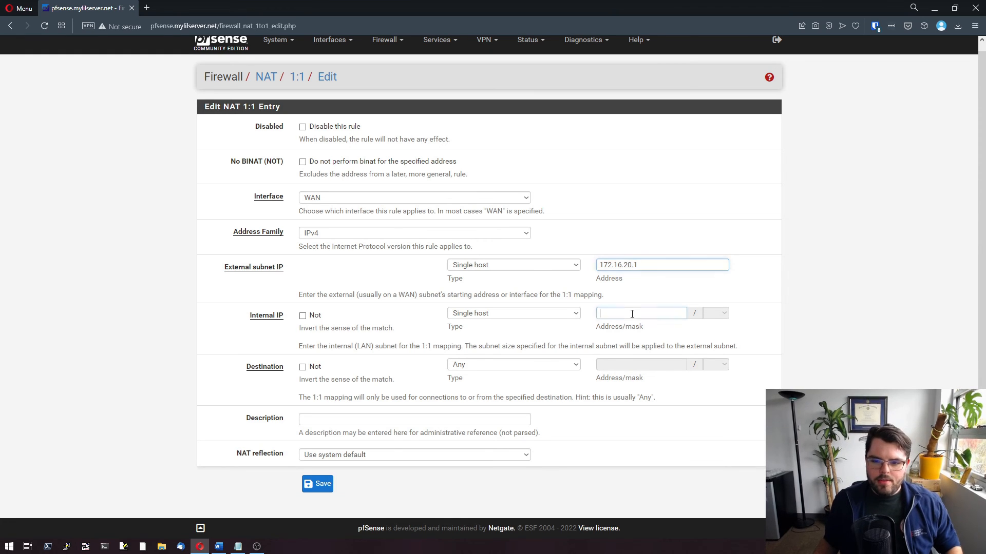
pyautogui.write('1')
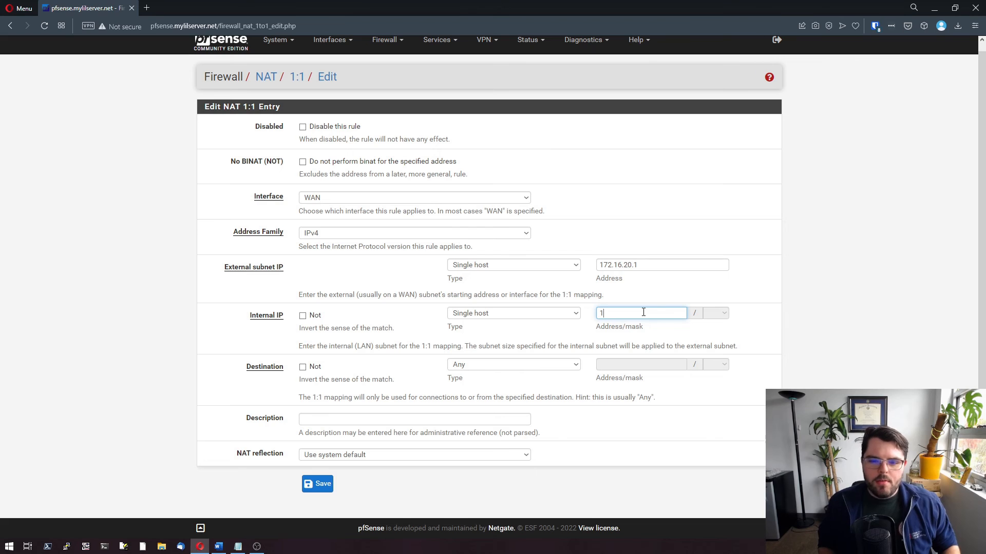
pyautogui.write('0.0.0.1')
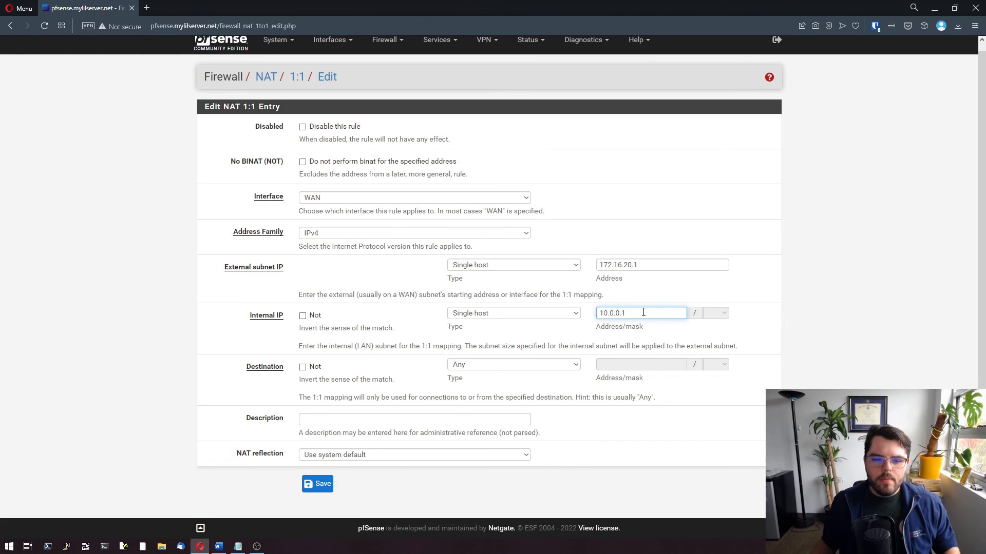
pyautogui.press('BackSpace')
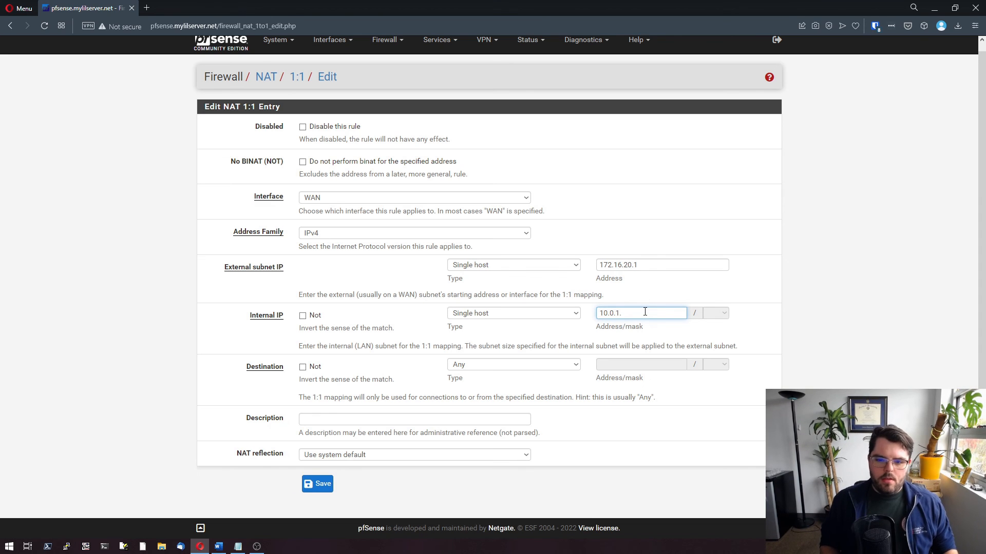
pyautogui.write('30')
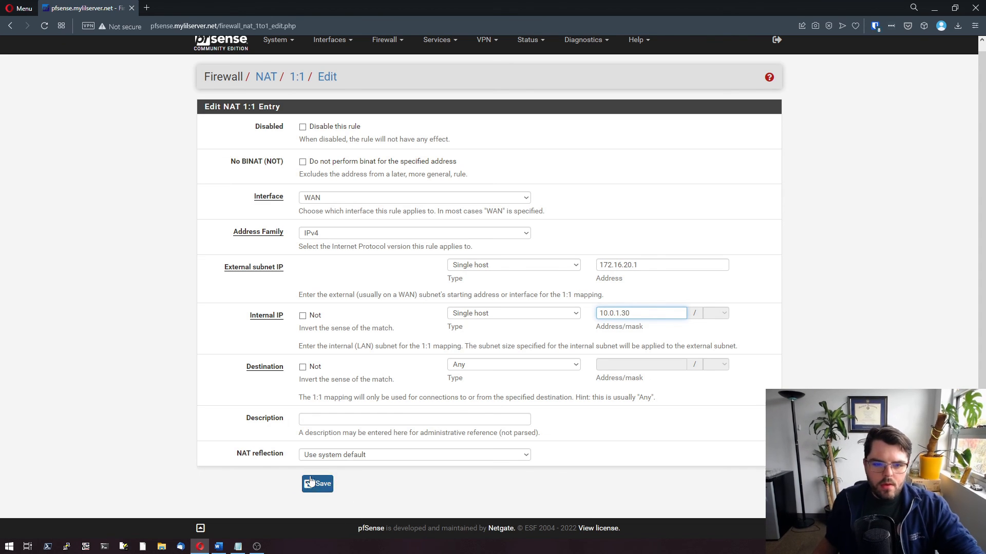
pyautogui.click(318, 483)
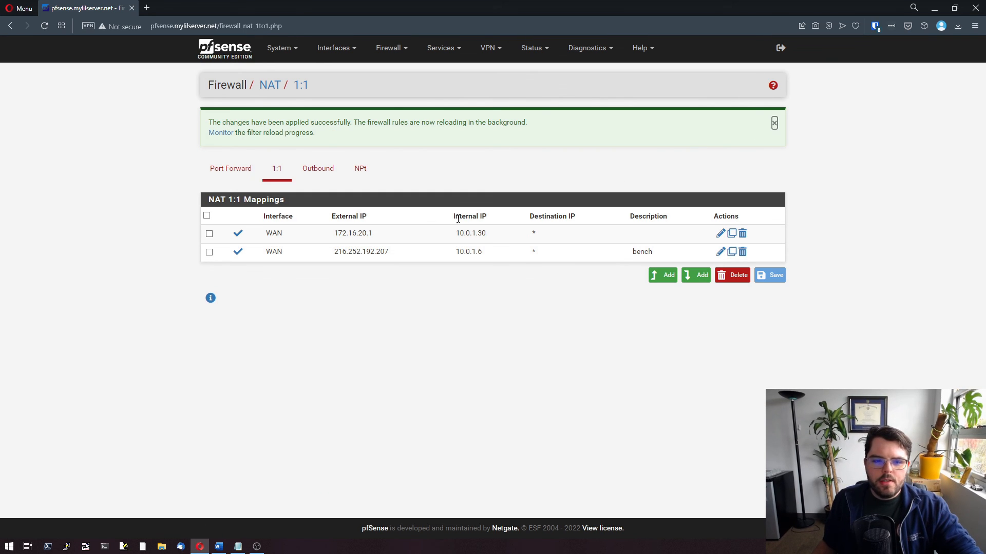
pyautogui.moveTo(373, 236)
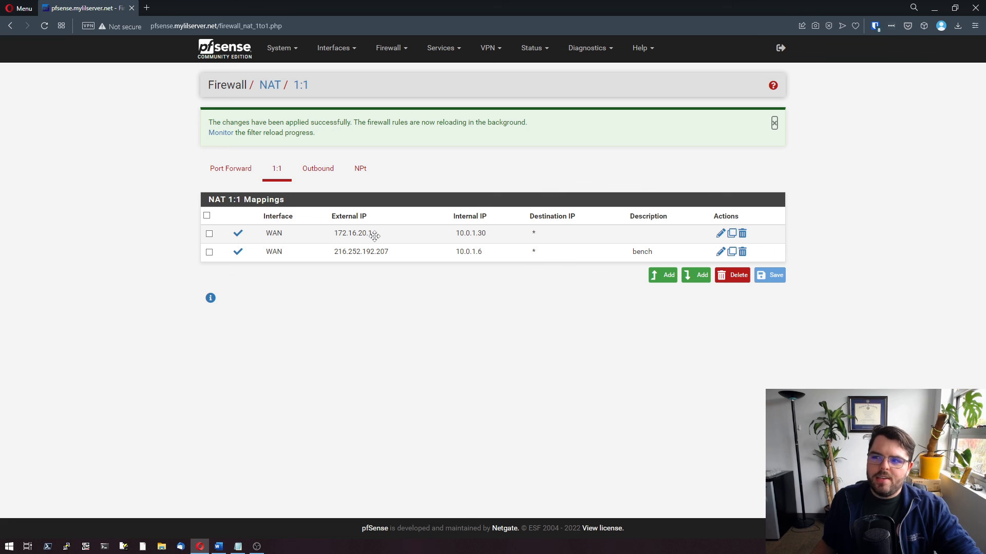
pyautogui.moveTo(663, 227)
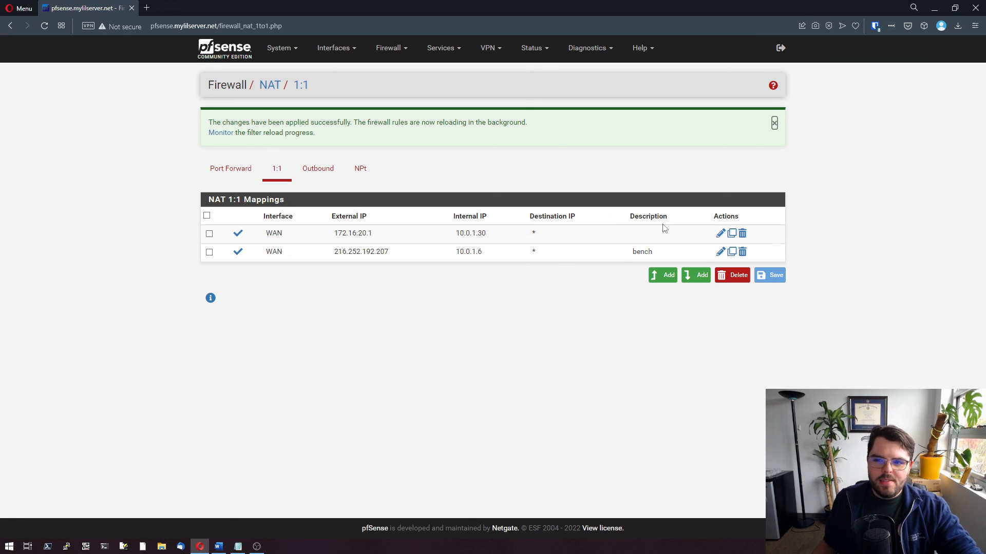